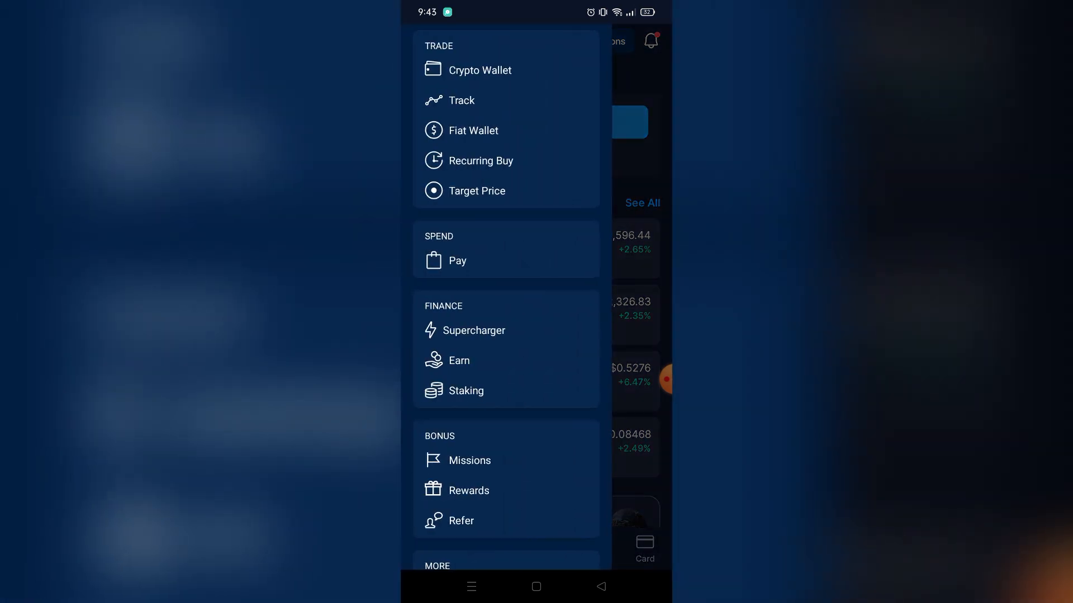
- Open Crypto Wallet and show its Deposit and Withdraw transfer options
{"action": "left_click", "coordinate": [479, 70]}
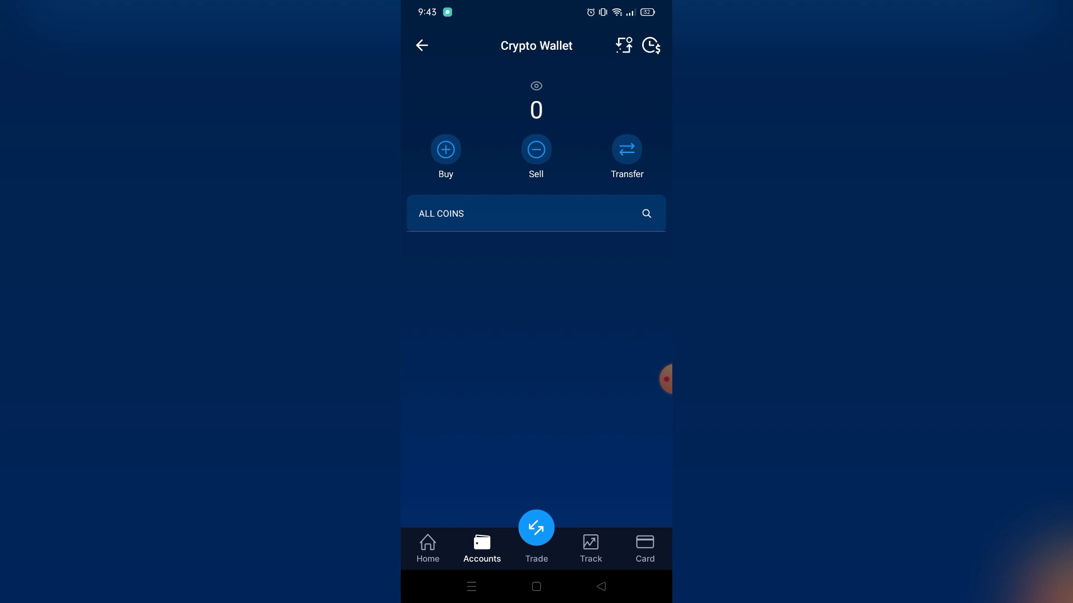
{"action": "left_click", "coordinate": [536, 528]}
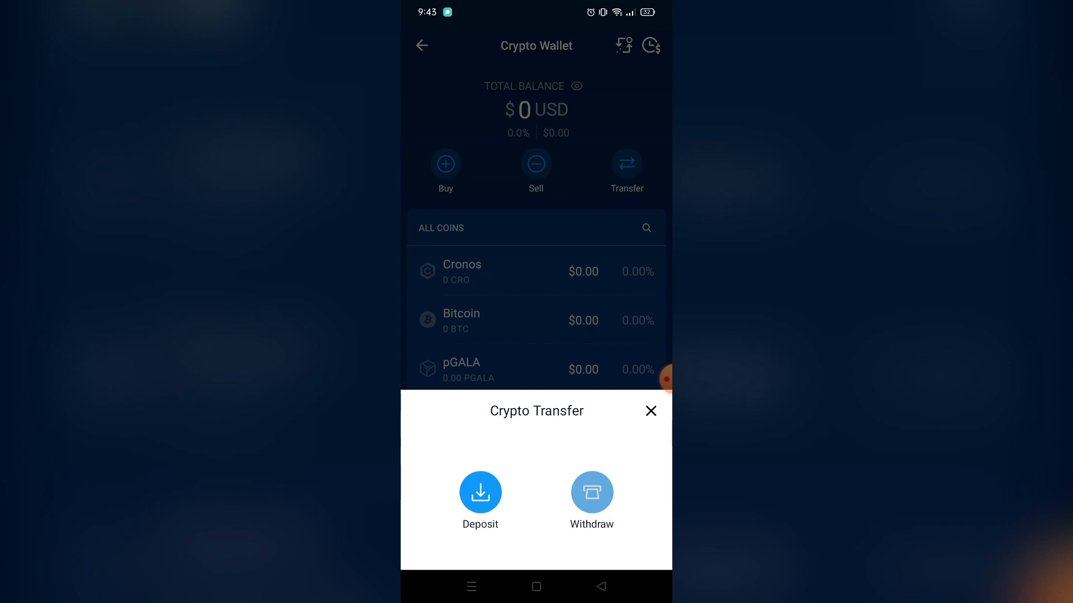
- Choose Withdraw to an External Wallet and reach the empty Withdrawal Whitelist
{"action": "left_click", "coordinate": [591, 492]}
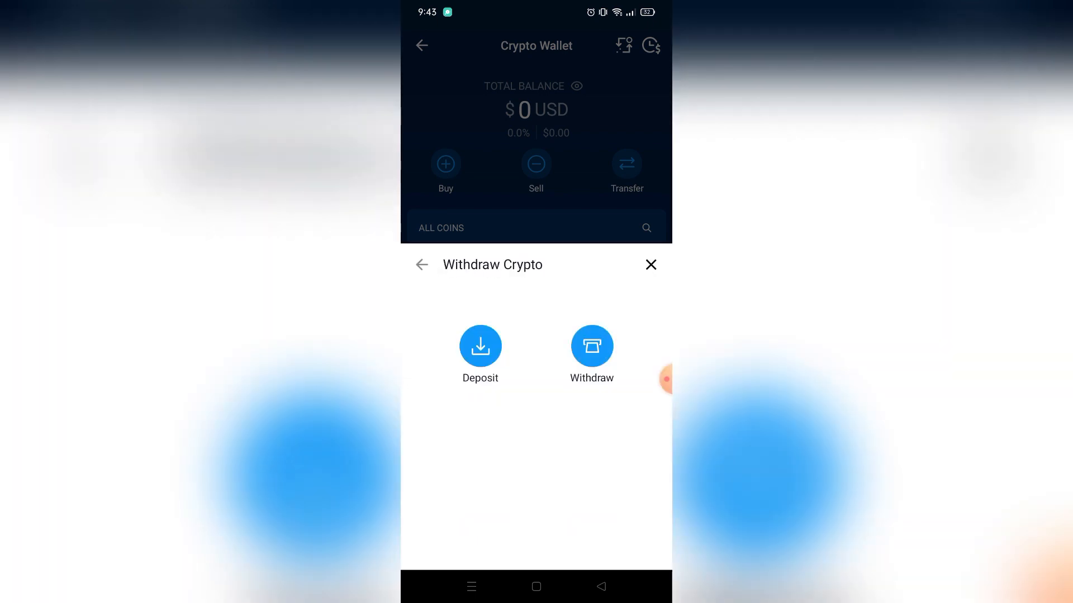
{"action": "left_click", "coordinate": [591, 345]}
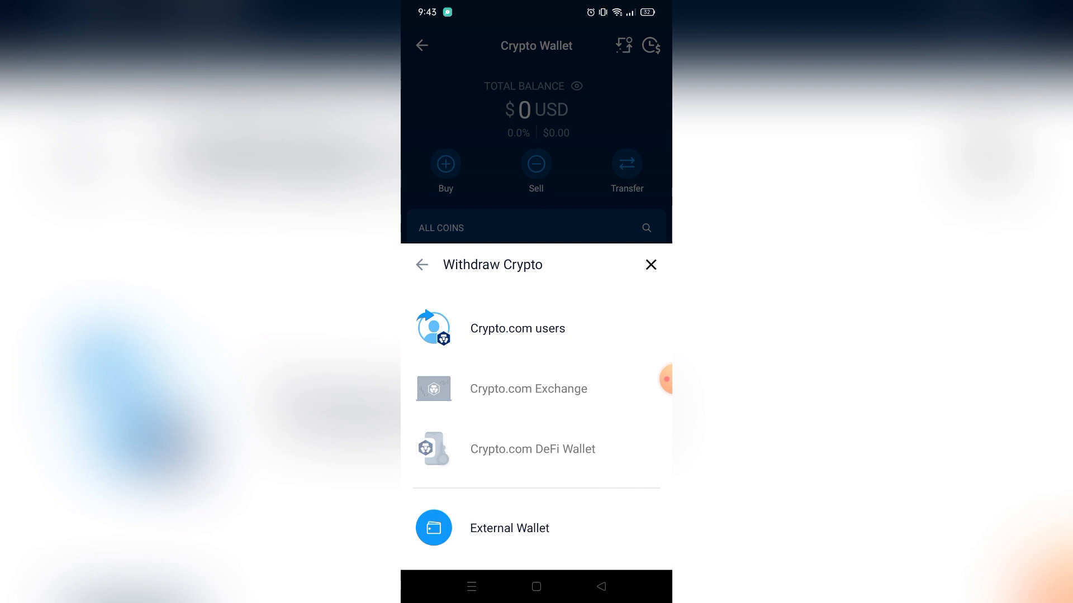
{"action": "left_click", "coordinate": [536, 527]}
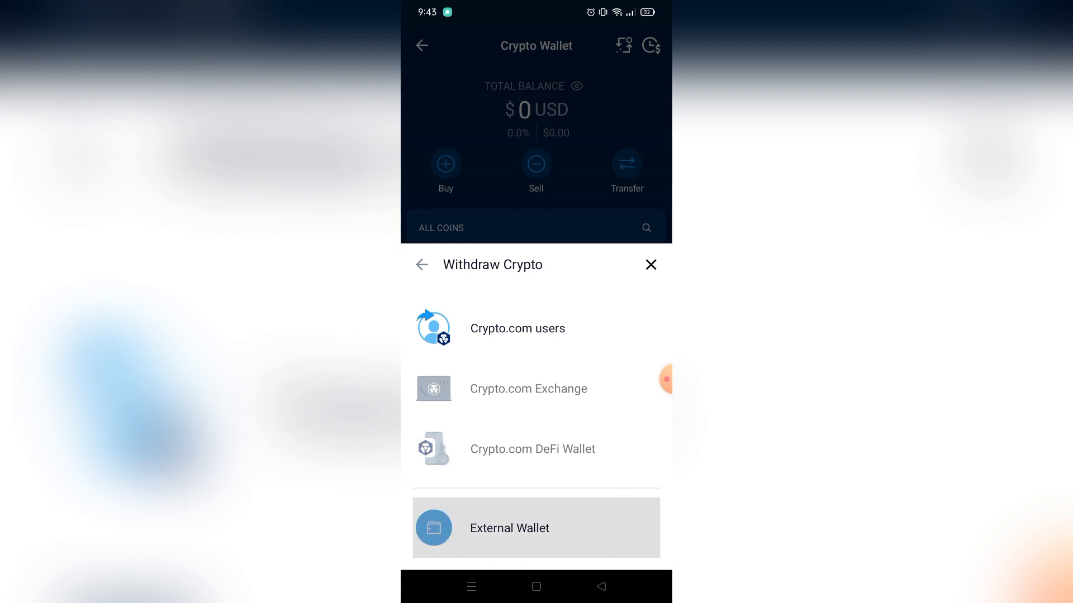
{"action": "left_click", "coordinate": [509, 528]}
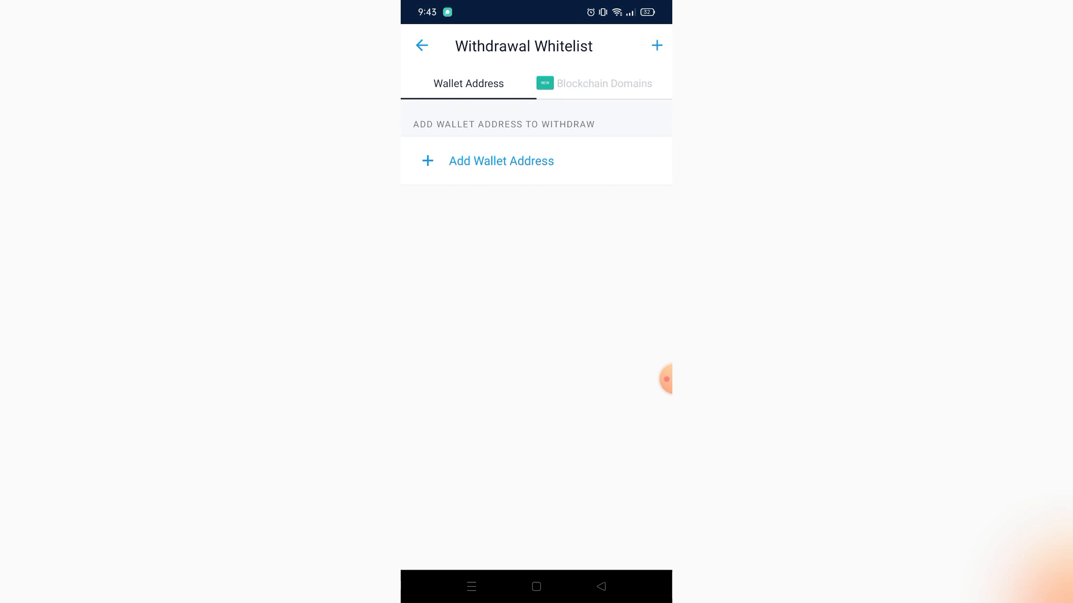
- Add a wallet address, searching 'te' and selecting Tether (USDT)
{"action": "left_click", "coordinate": [500, 161]}
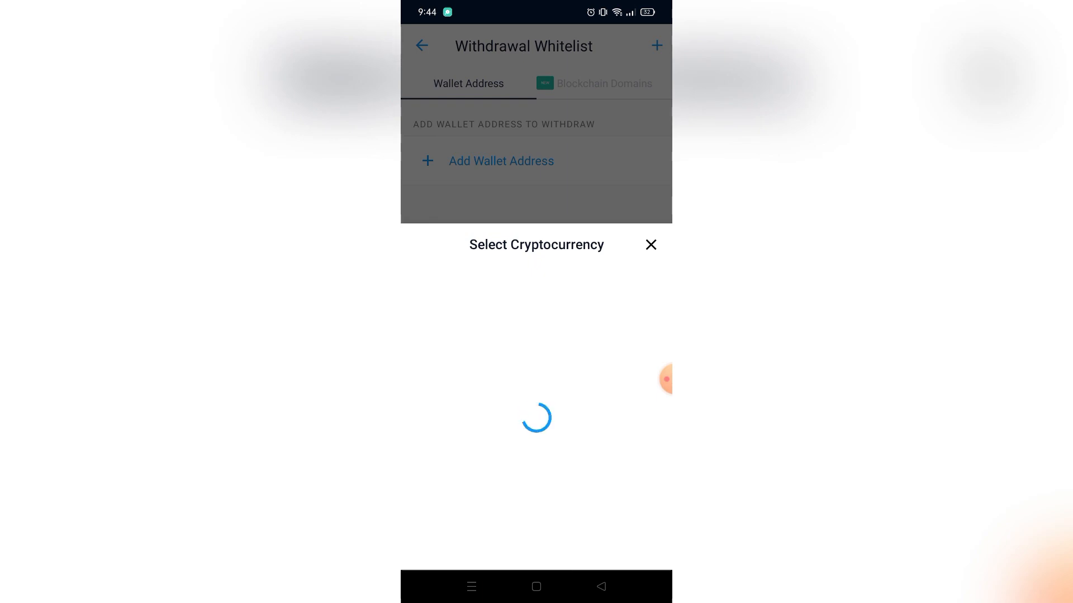
{"action": "type", "text": "te"}
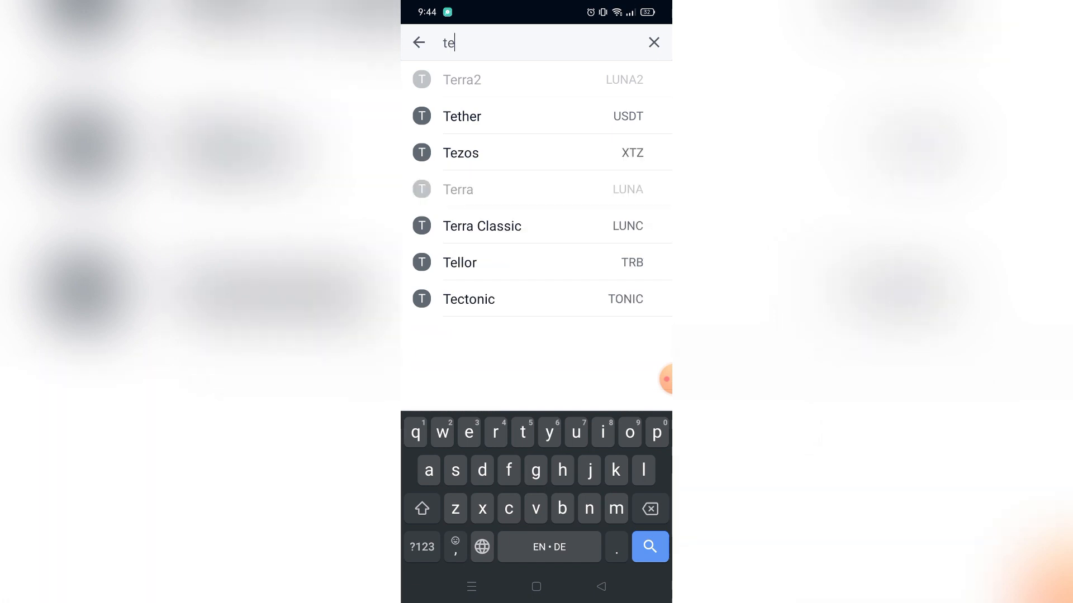
{"action": "left_click", "coordinate": [461, 116]}
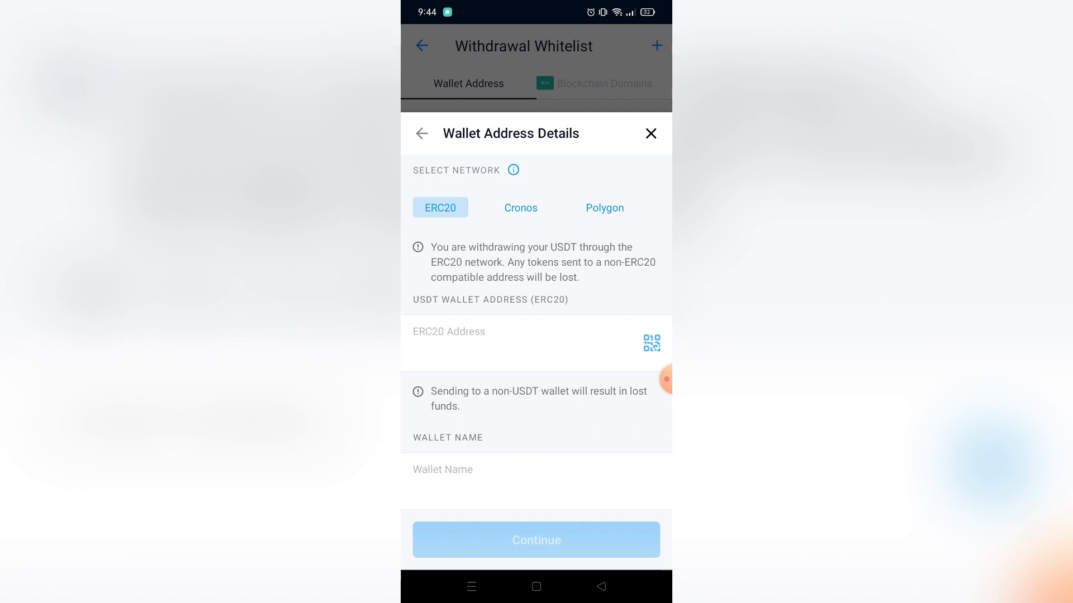
- Toggle the network to Cronos and back to ERC20, then switch to Binance
{"action": "left_click", "coordinate": [521, 208]}
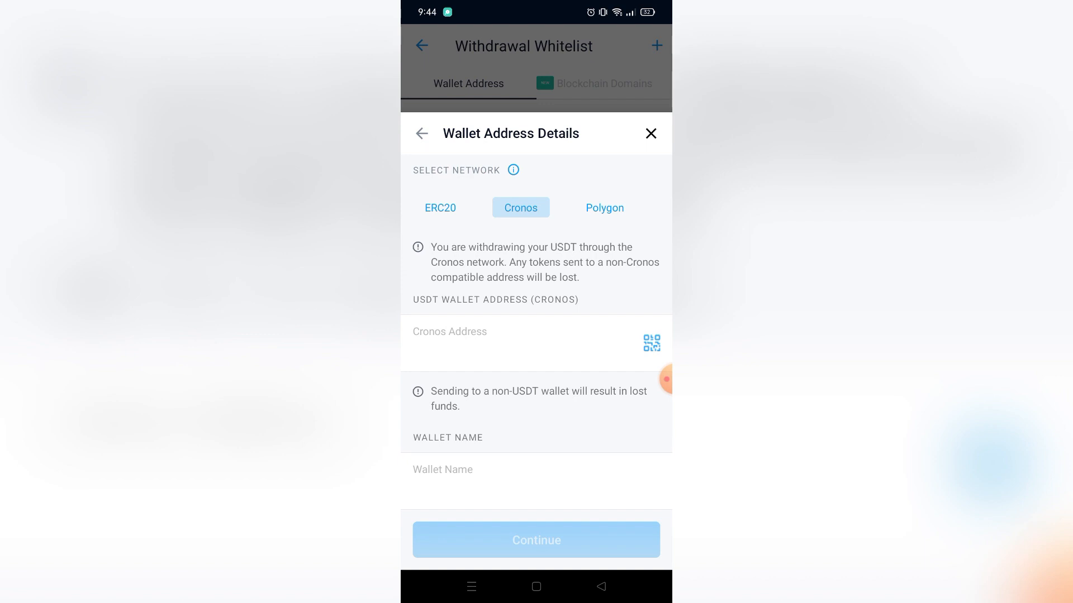
{"action": "left_click", "coordinate": [439, 207]}
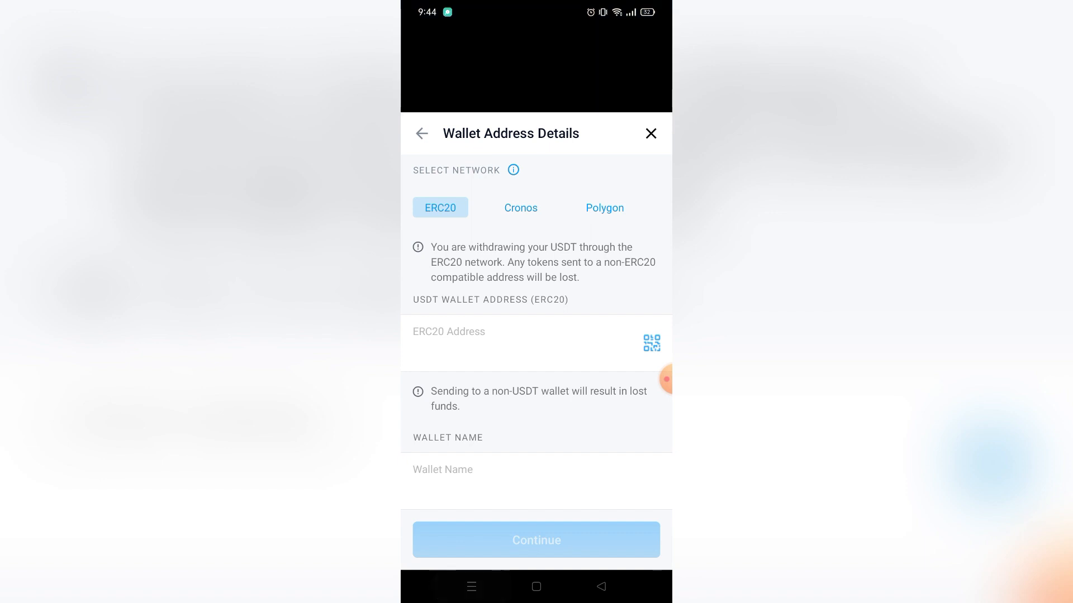
{"action": "left_click", "coordinate": [649, 134]}
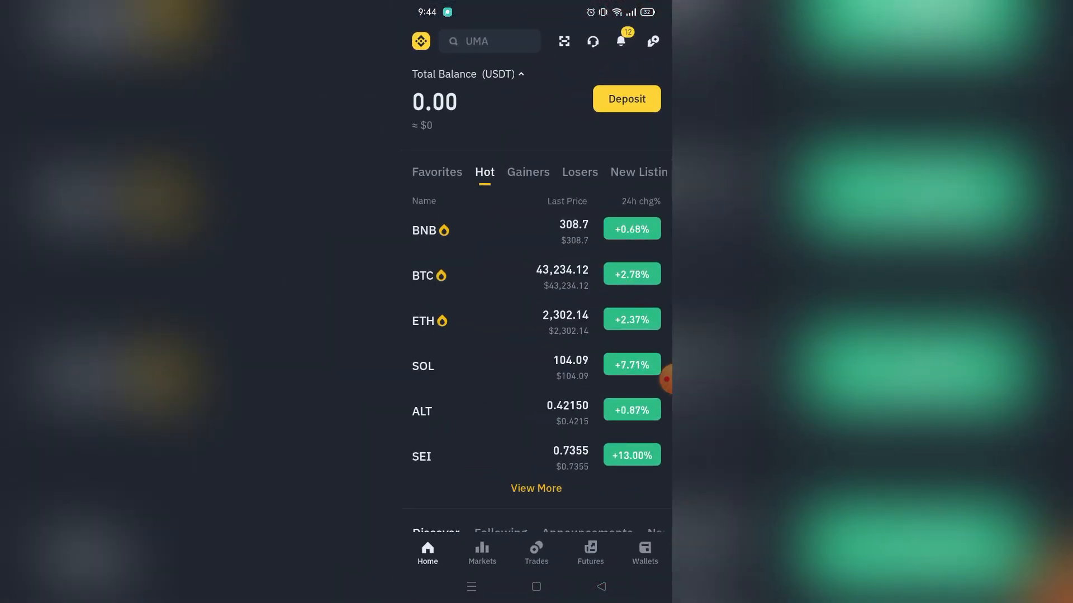
- In Binance, deposit crypto and pick USDT on the Ethereum (ERC20) network
{"action": "left_click", "coordinate": [625, 98]}
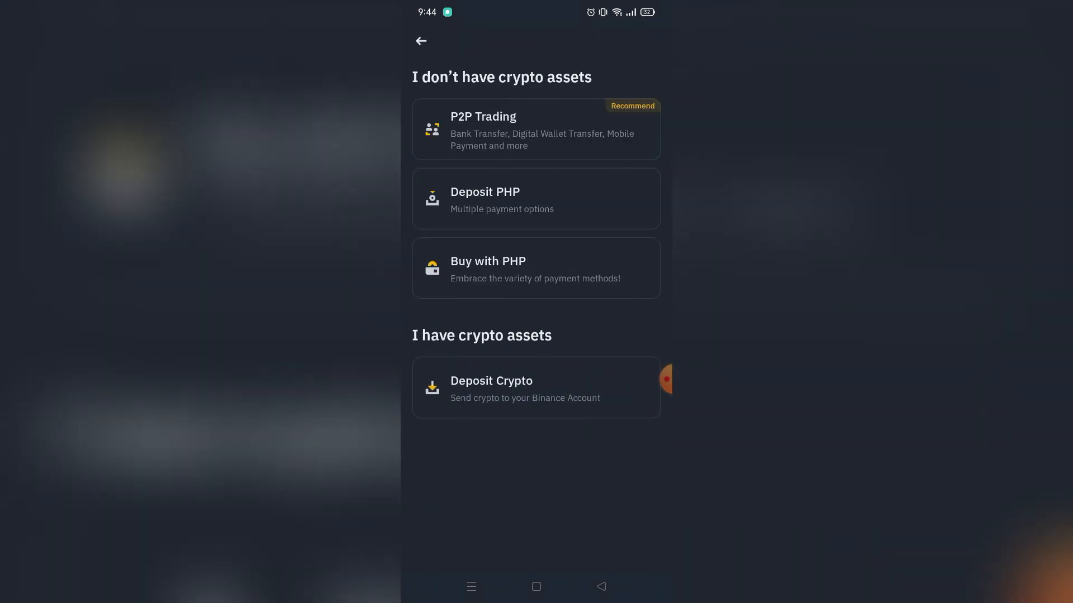
{"action": "left_click", "coordinate": [536, 388]}
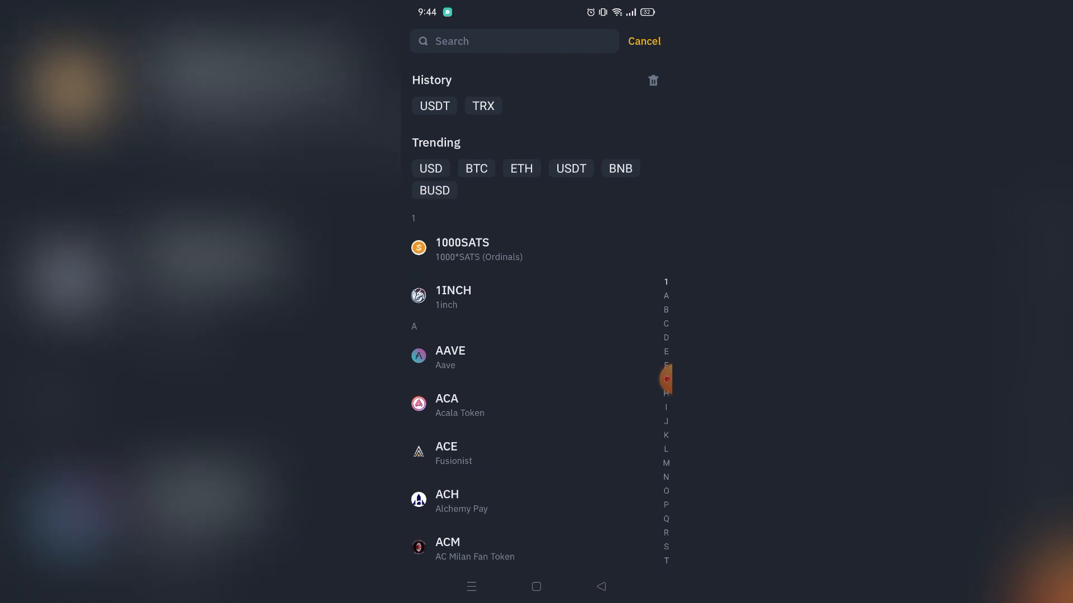
{"action": "left_click", "coordinate": [513, 41]}
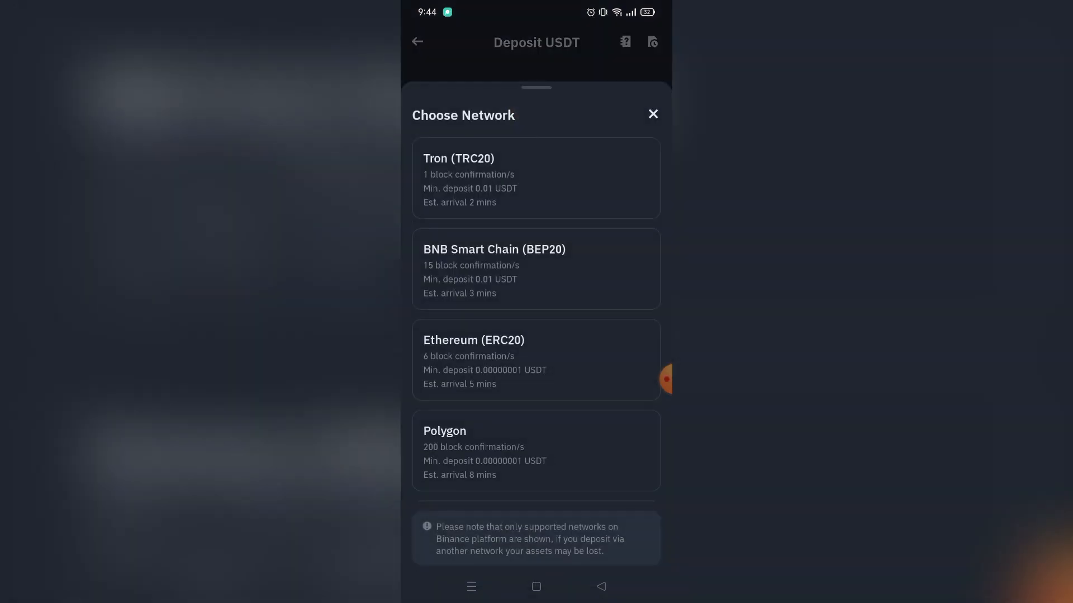
{"action": "scroll", "scroll_direction": "down", "scroll_amount": 3}
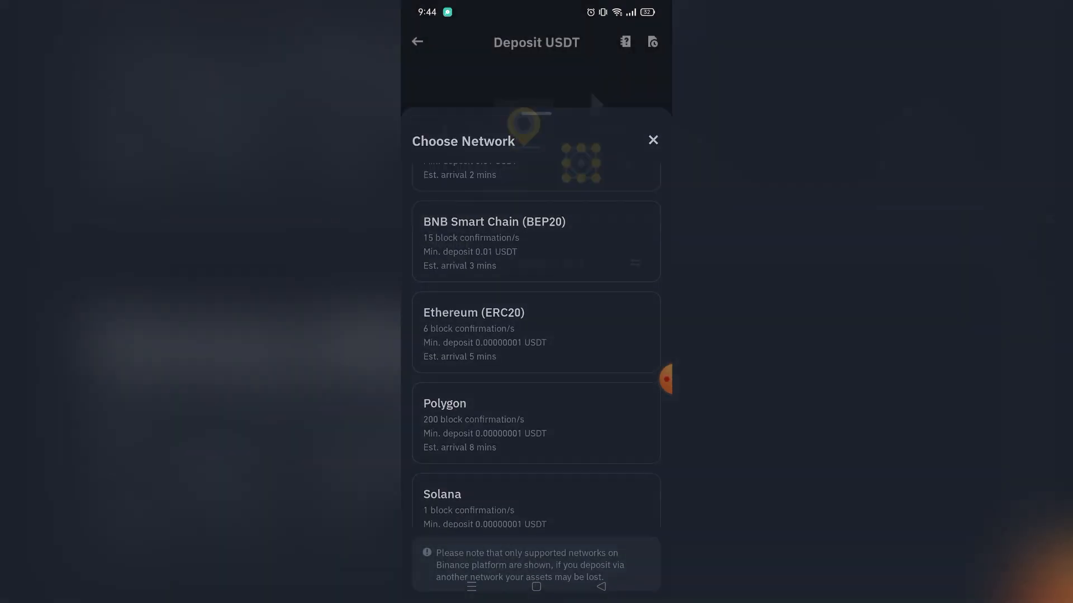
{"action": "left_click", "coordinate": [472, 313]}
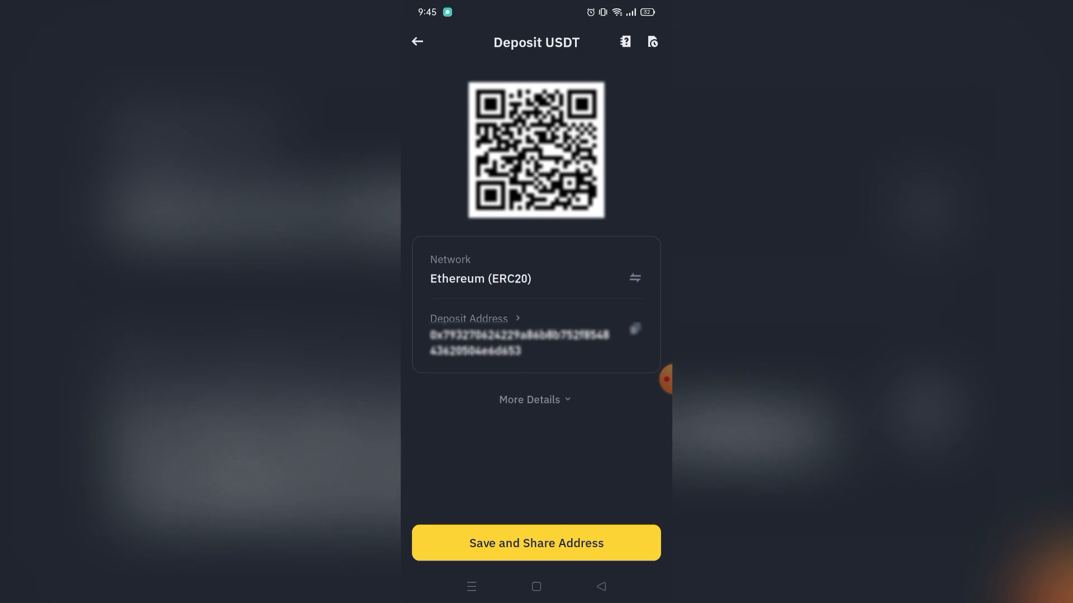
{"action": "left_click", "coordinate": [633, 329]}
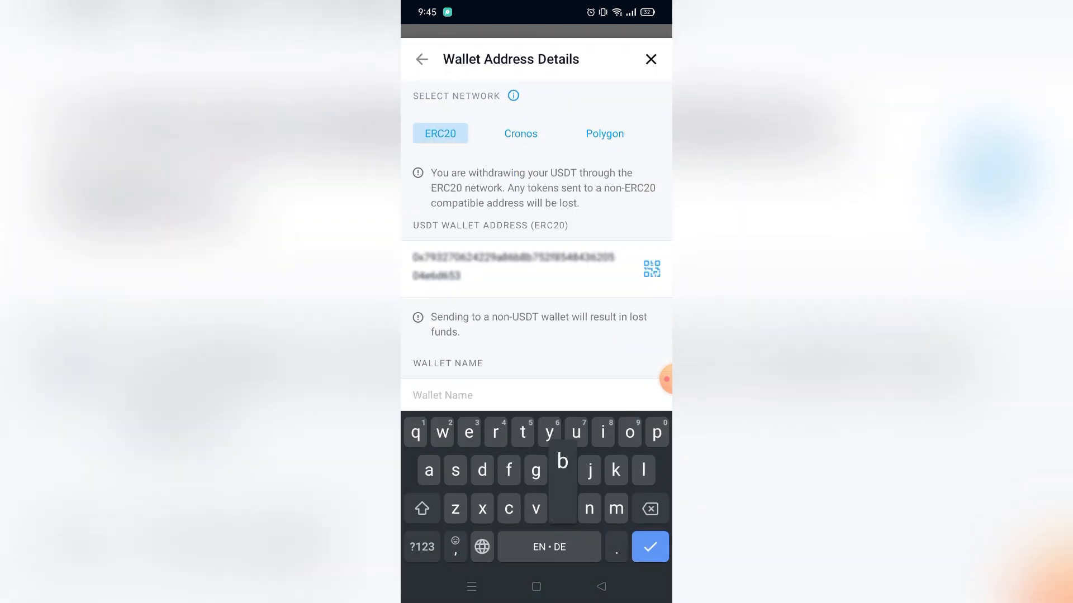
- Enter wallet name 'binance usdt', hide the keyboard, and continue
{"action": "type", "text": "binance uf"}
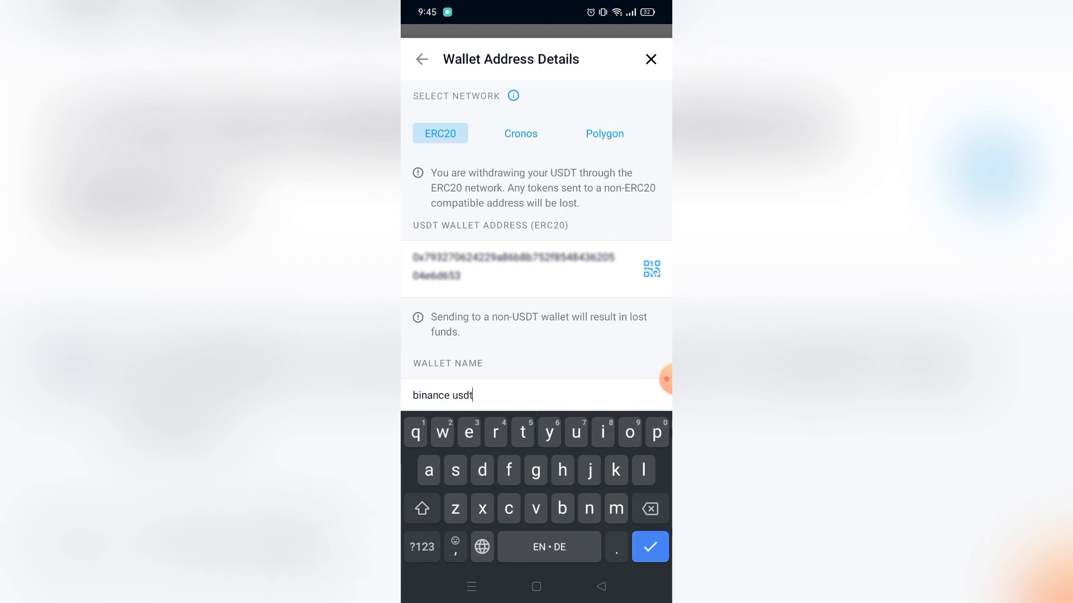
{"action": "left_click", "coordinate": [648, 546]}
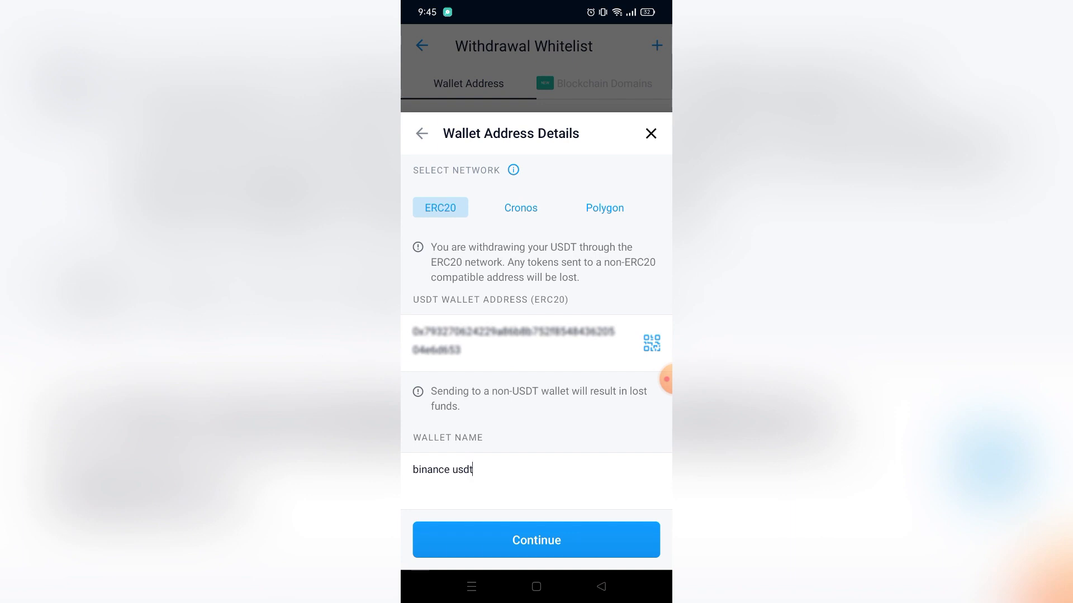
{"action": "left_click", "coordinate": [536, 539]}
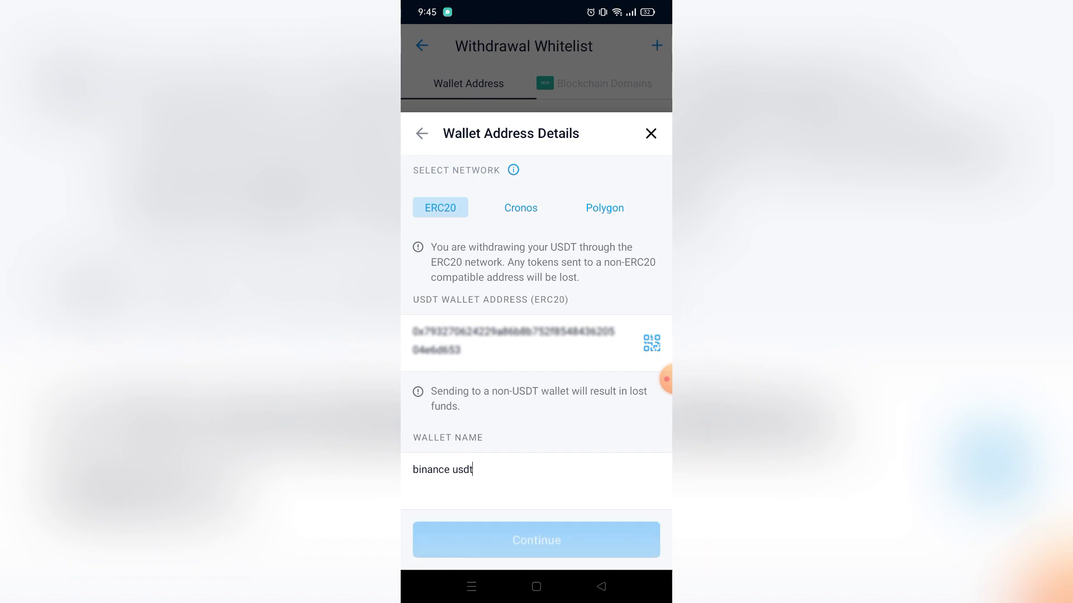